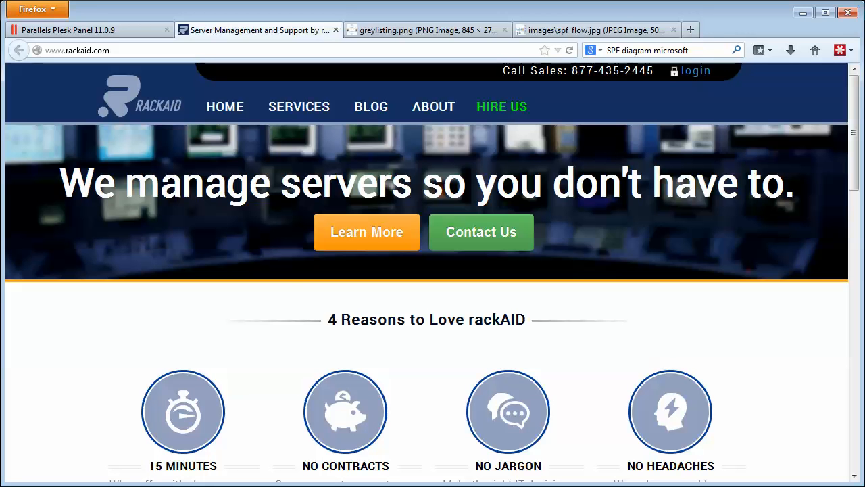
Step: Switch on SPF spam protection in Plesk, rejecting mail when SPF resolves to 'fail' (deny)
left_click(81, 30)
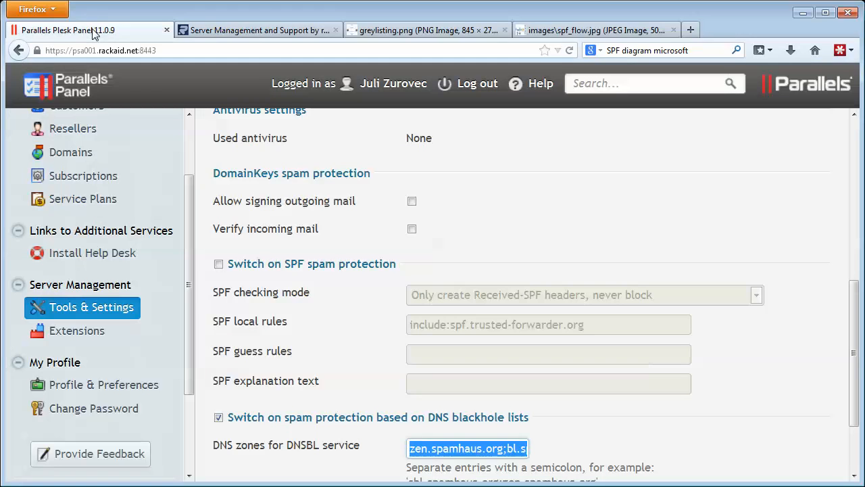
mouse_move(208, 289)
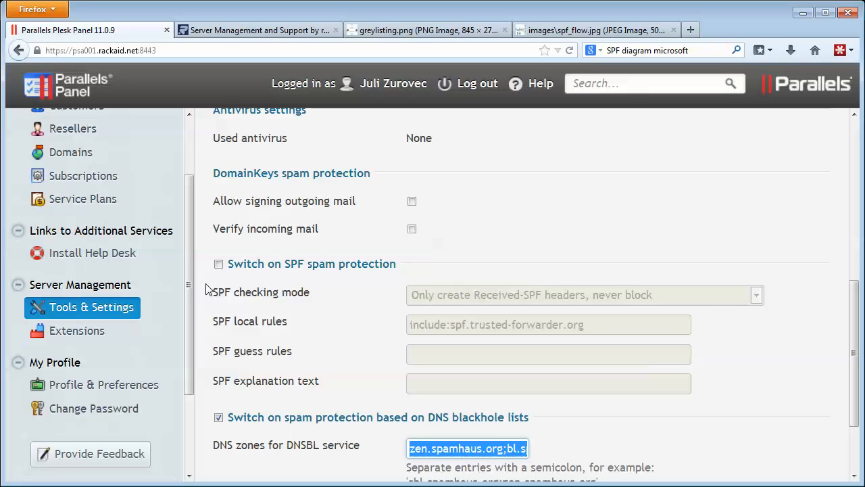
mouse_move(546, 179)
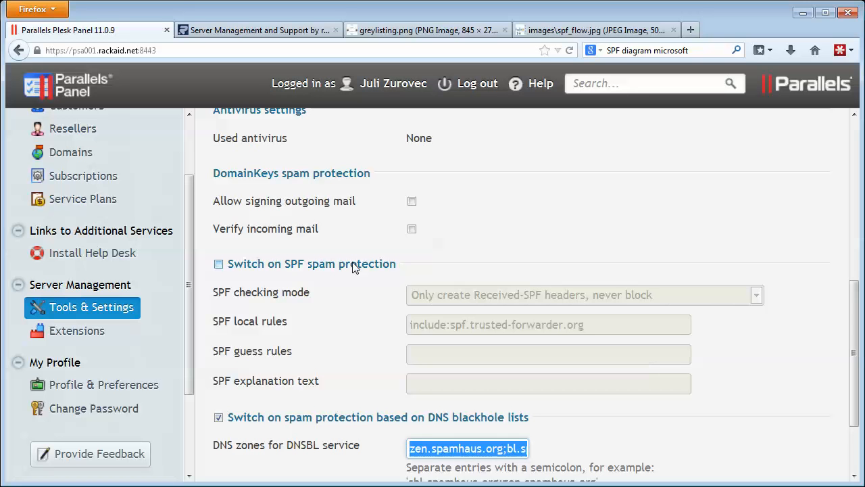
left_click(218, 264)
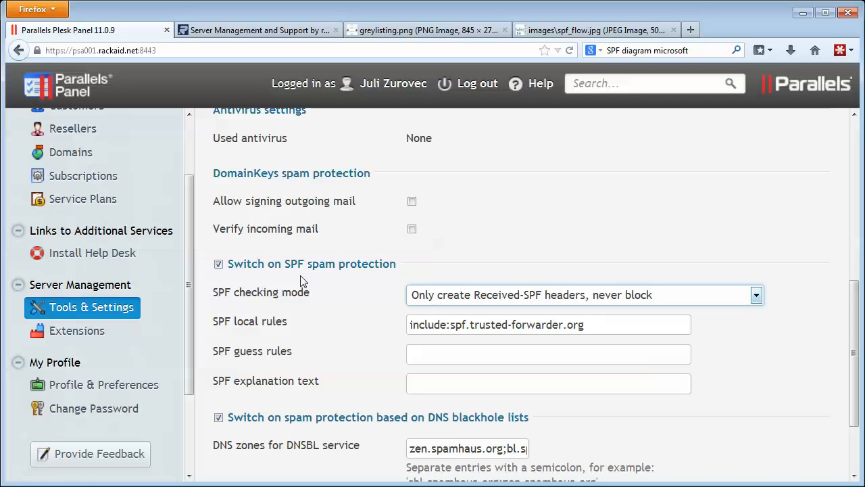
mouse_move(499, 303)
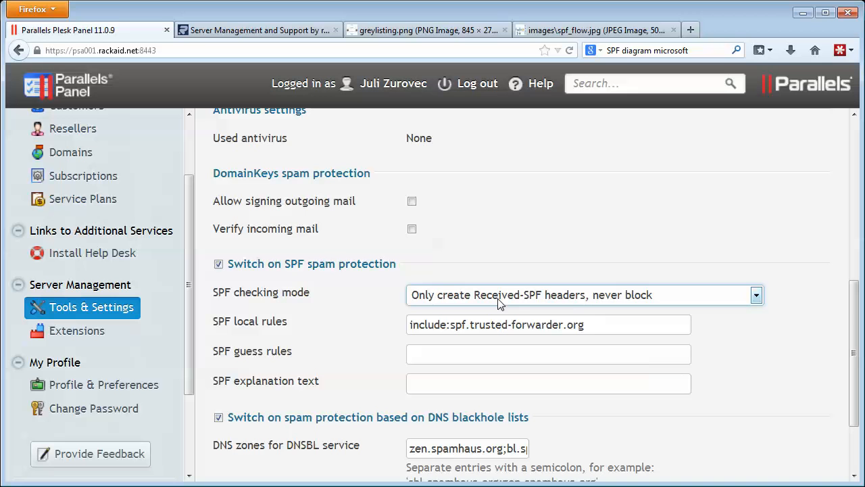
mouse_move(484, 305)
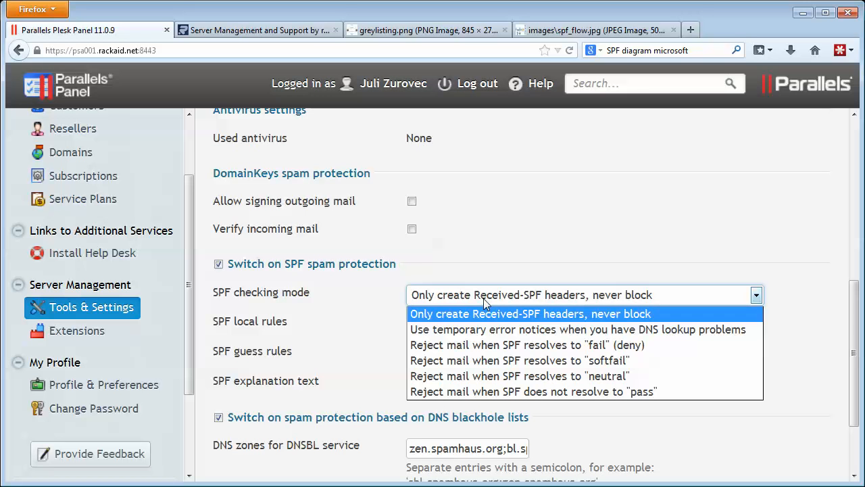
left_click(525, 344)
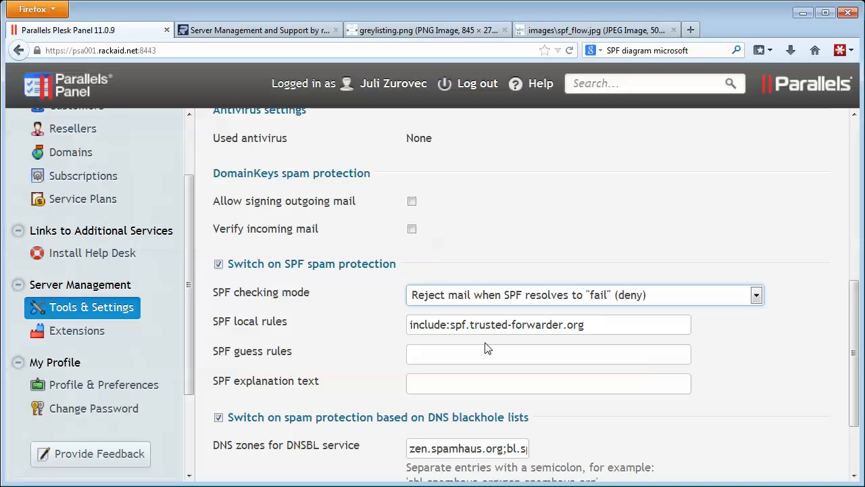
left_click(597, 29)
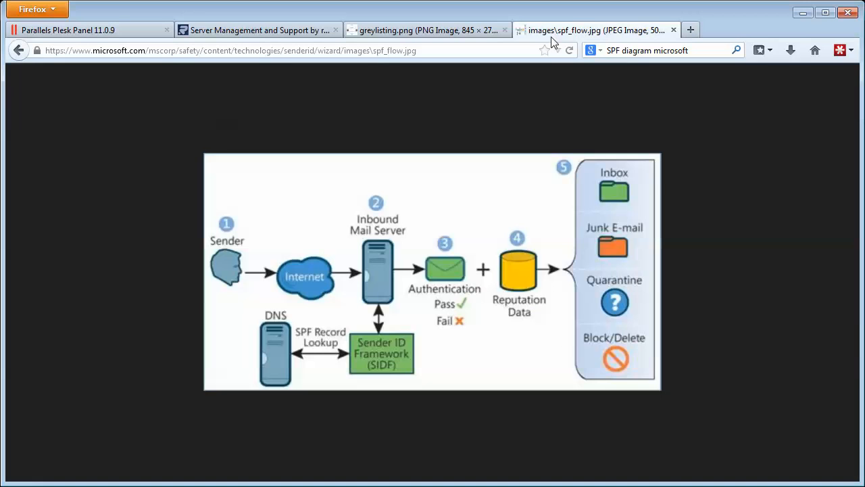
mouse_move(288, 282)
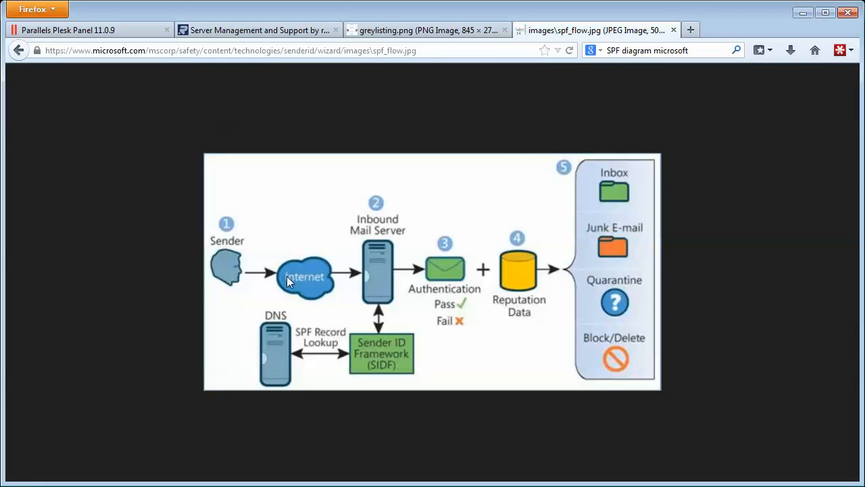
mouse_move(430, 273)
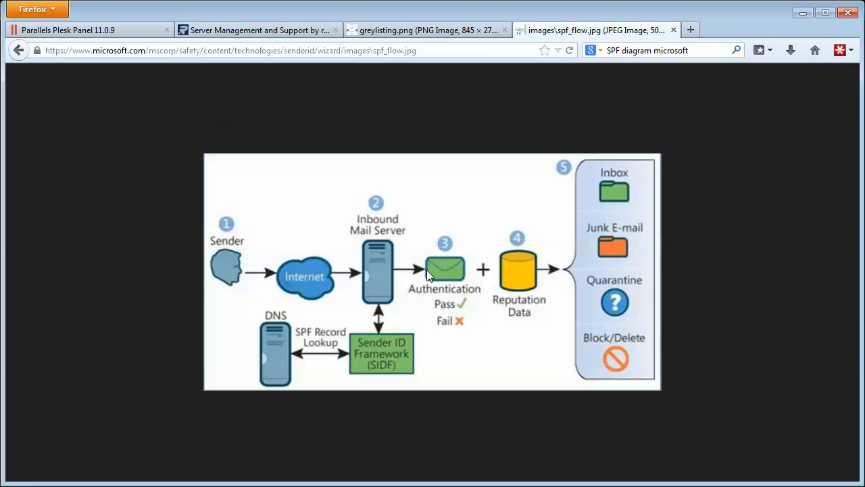
mouse_move(262, 364)
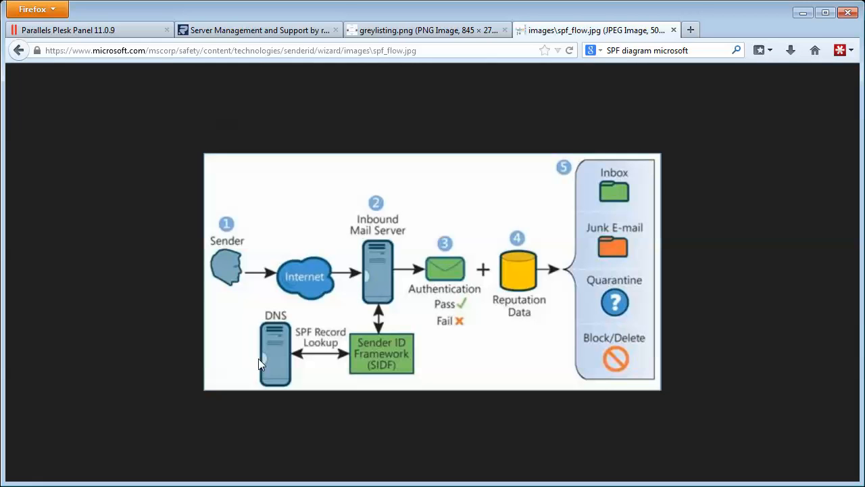
mouse_move(254, 274)
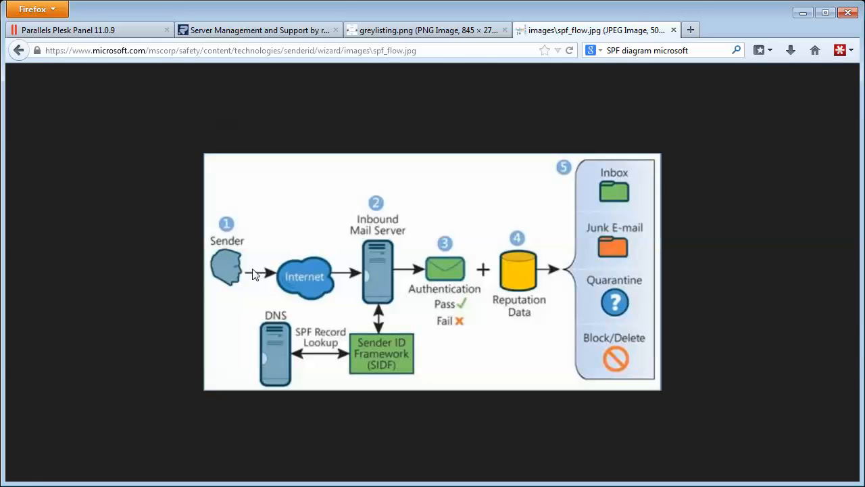
mouse_move(419, 291)
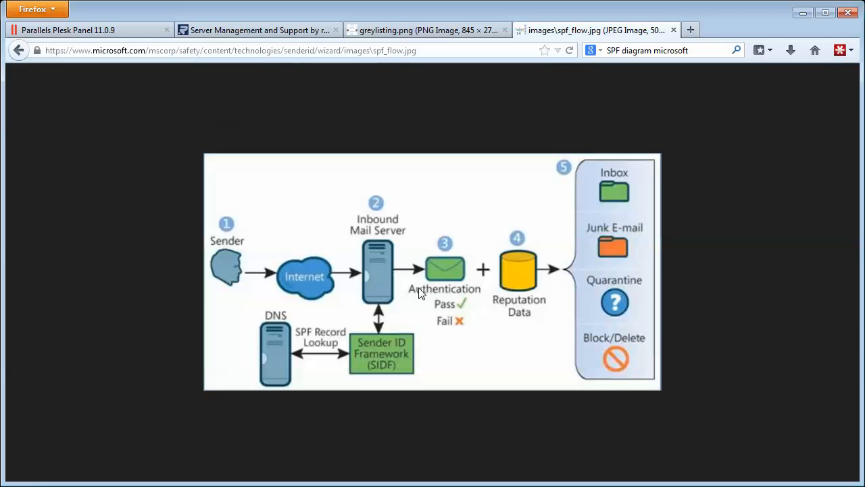
mouse_move(435, 289)
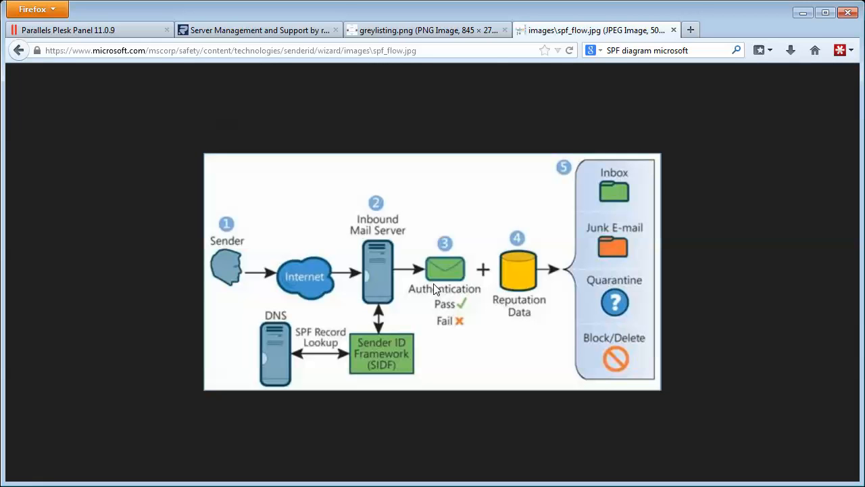
mouse_move(229, 271)
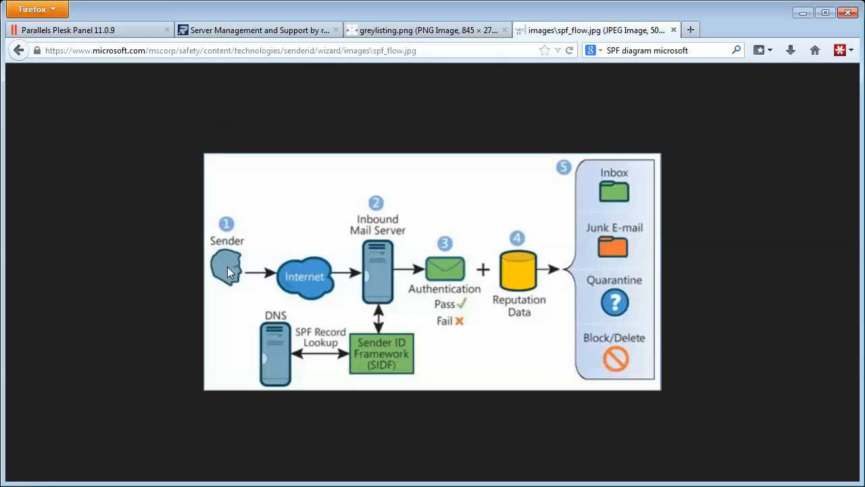
mouse_move(263, 365)
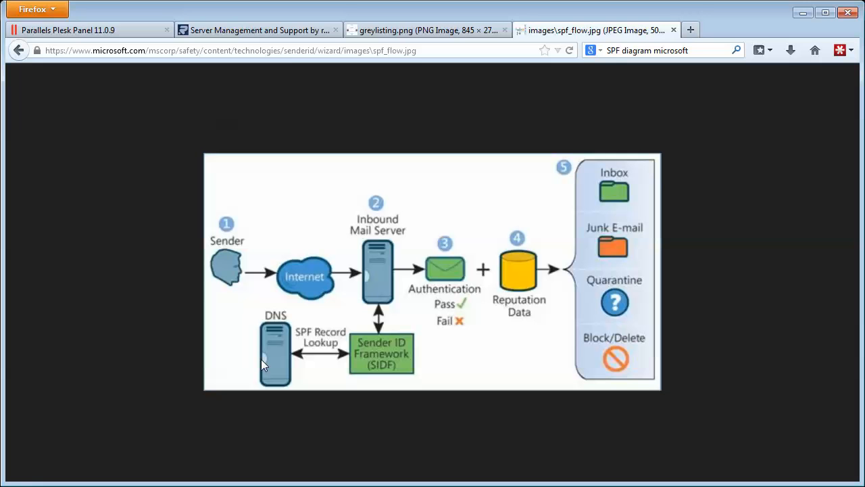
mouse_move(242, 266)
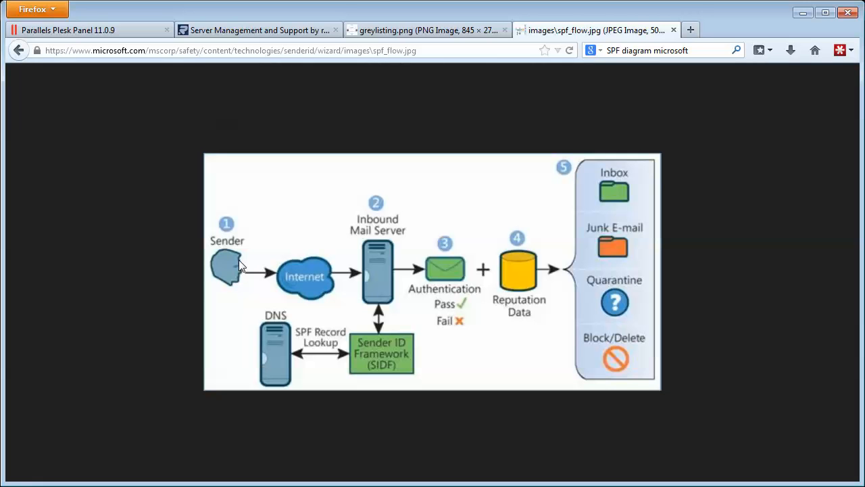
mouse_move(435, 341)
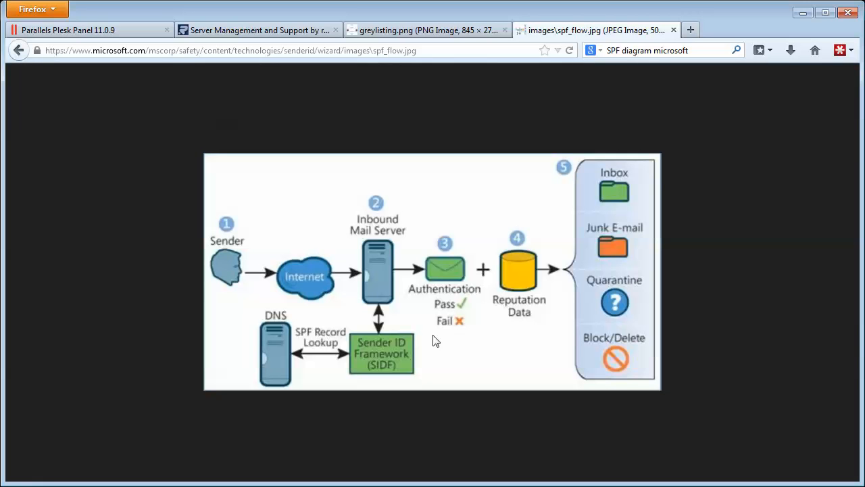
mouse_move(475, 315)
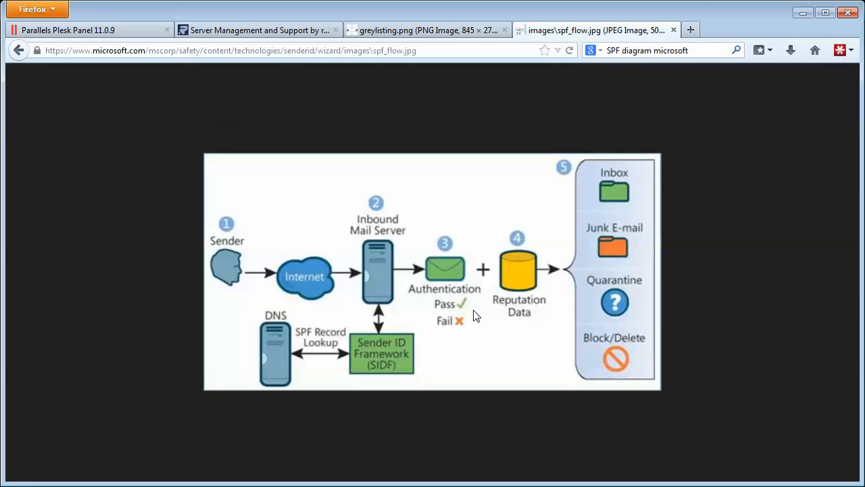
mouse_move(473, 309)
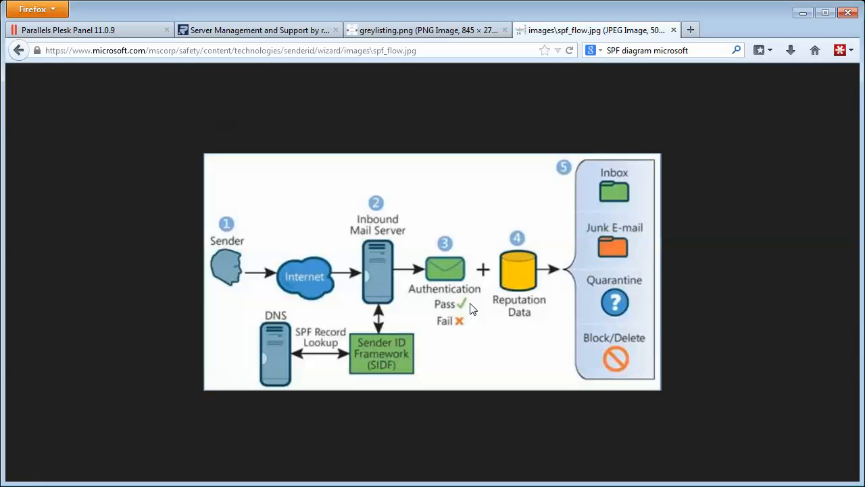
mouse_move(424, 150)
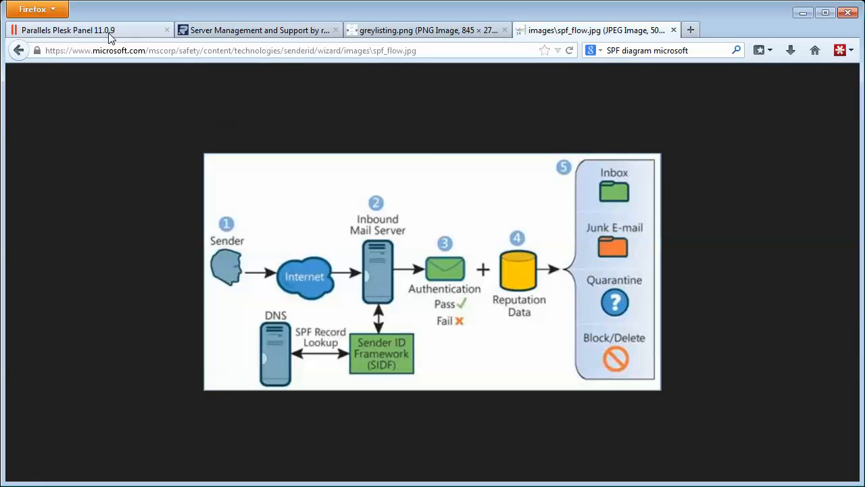
Step: Return to the Plesk control panel after viewing Microsoft's SPF mail-flow diagram
left_click(88, 29)
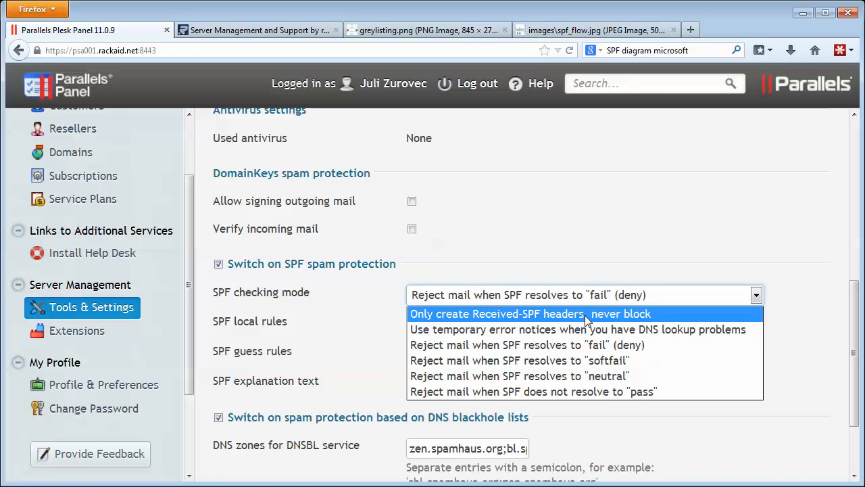
Step: Set SPF checking to 'Only create Received-SPF headers, never block', then reach Spam Filter Settings
left_click(530, 314)
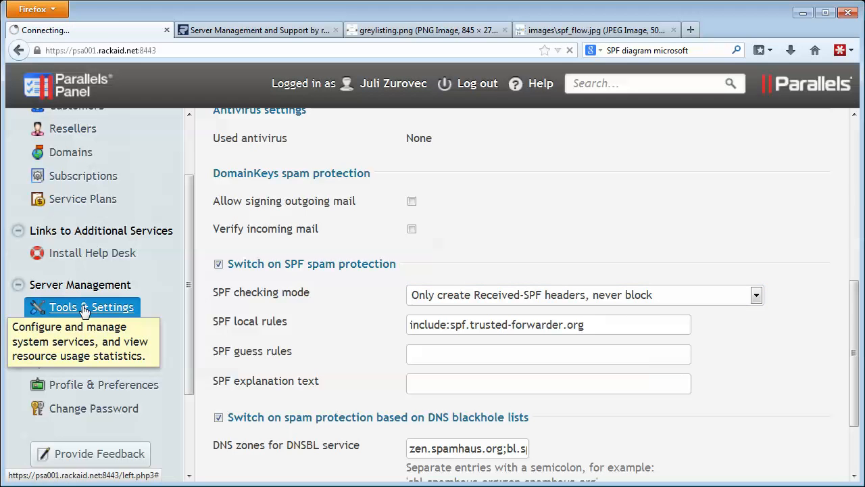
left_click(91, 306)
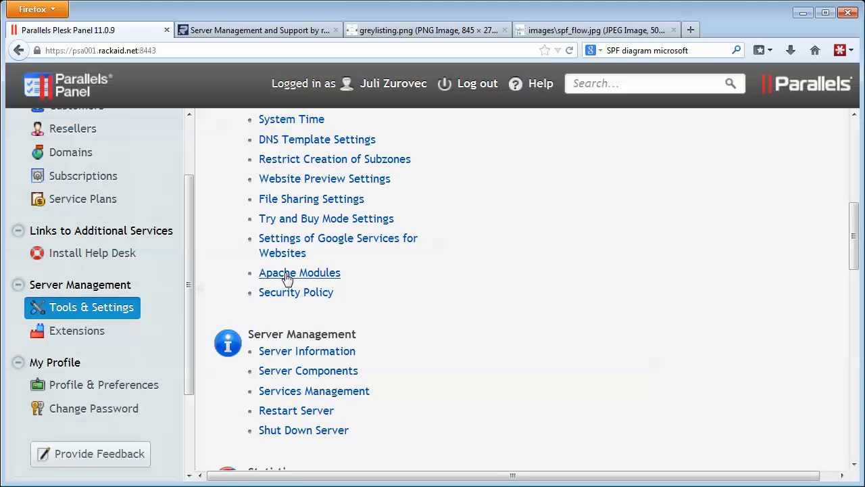
scroll("down", 3)
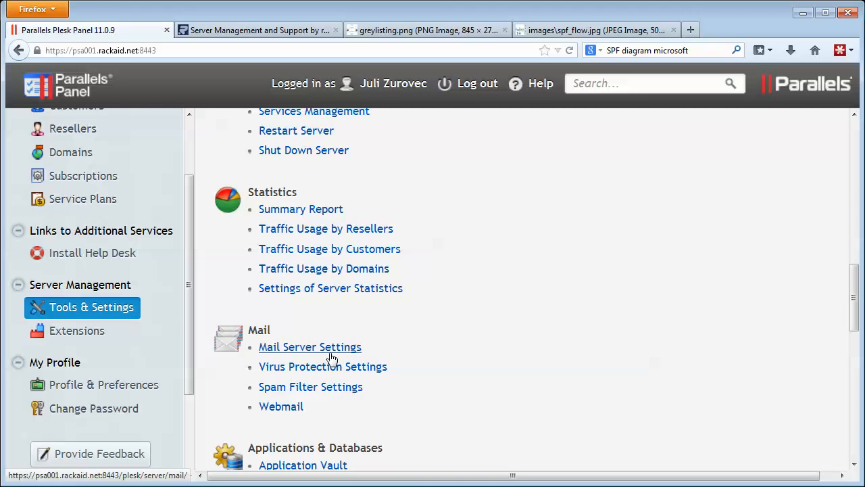
left_click(310, 387)
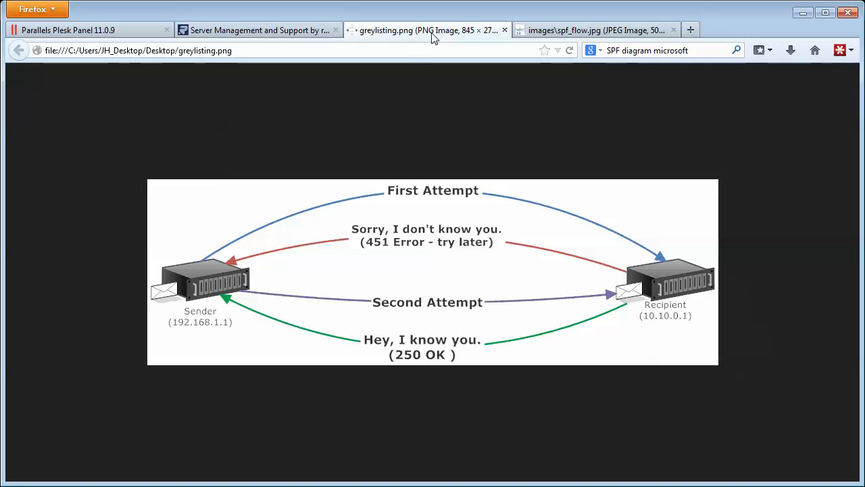
mouse_move(618, 285)
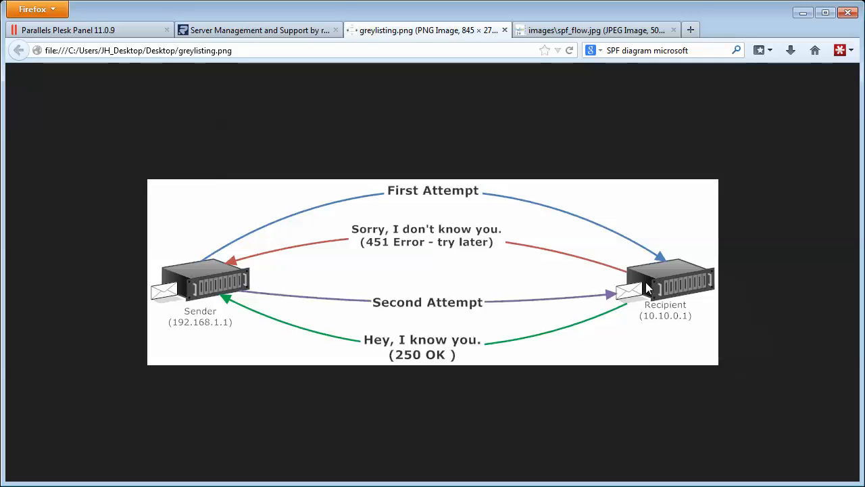
mouse_move(536, 291)
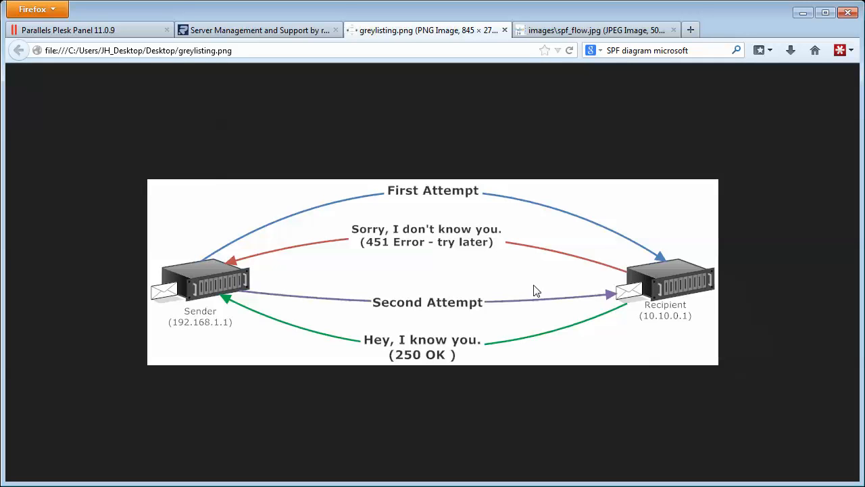
mouse_move(645, 300)
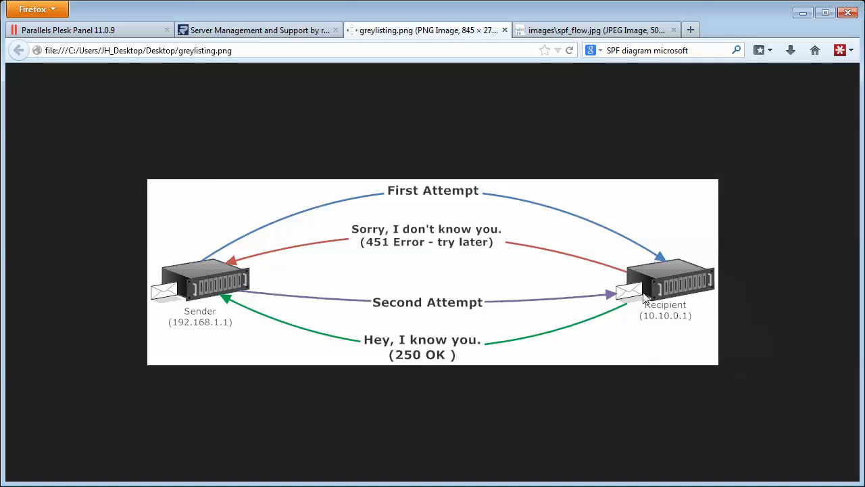
mouse_move(666, 289)
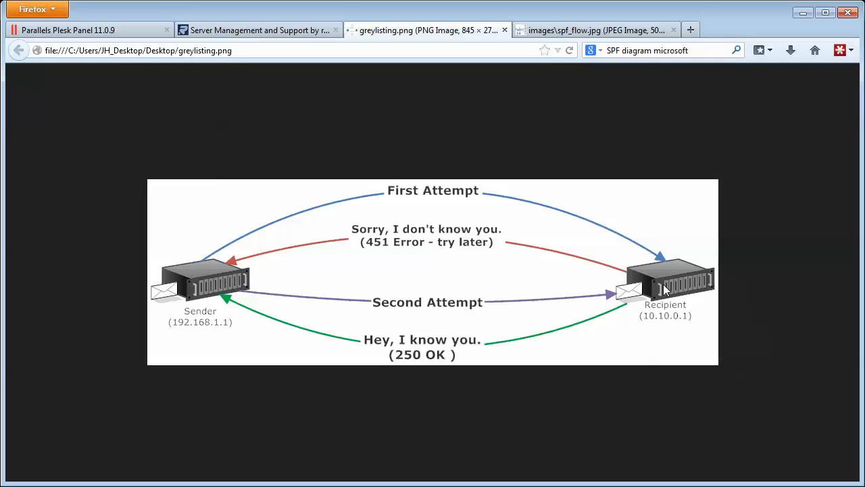
mouse_move(665, 291)
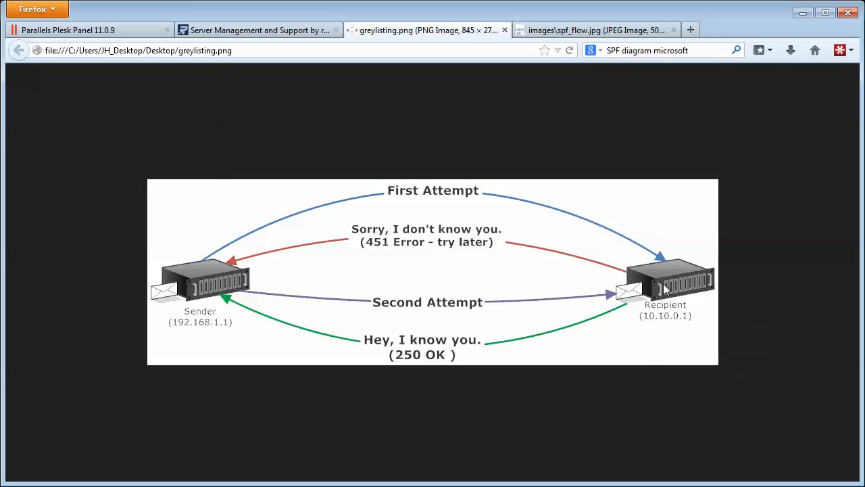
mouse_move(370, 352)
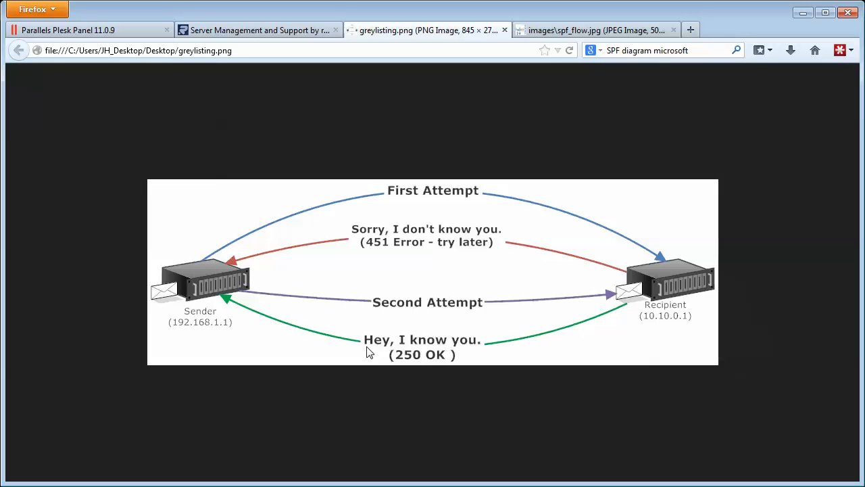
mouse_move(205, 259)
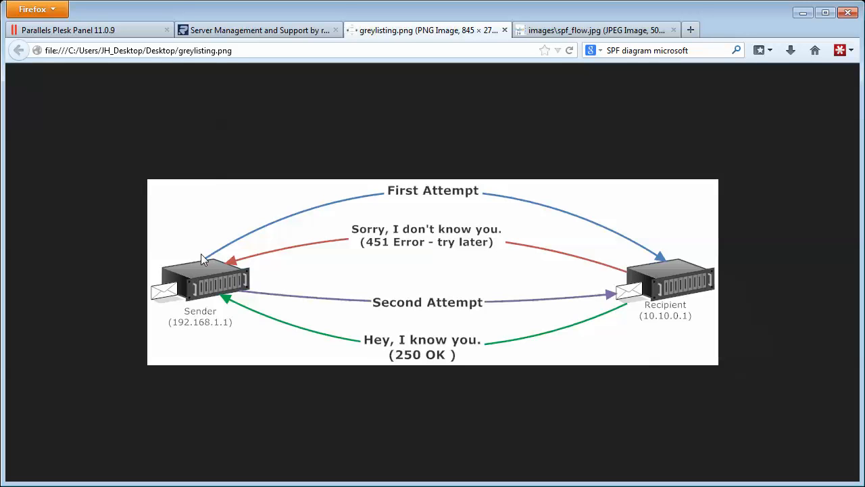
mouse_move(258, 229)
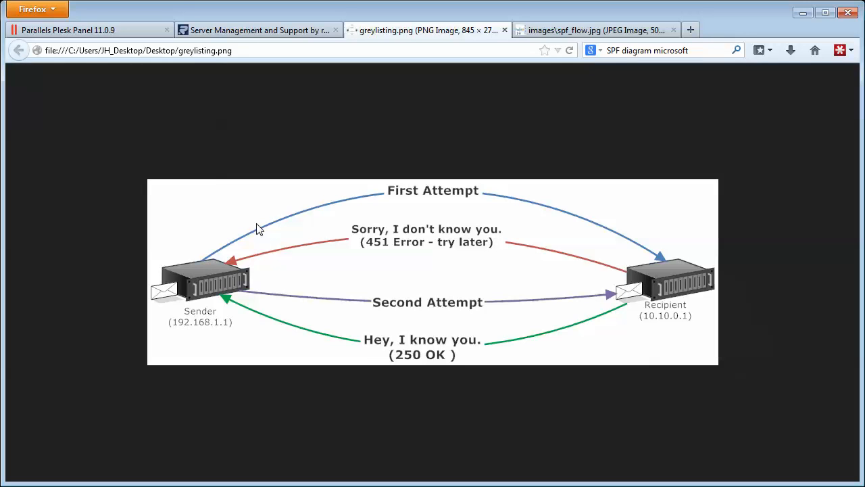
mouse_move(209, 280)
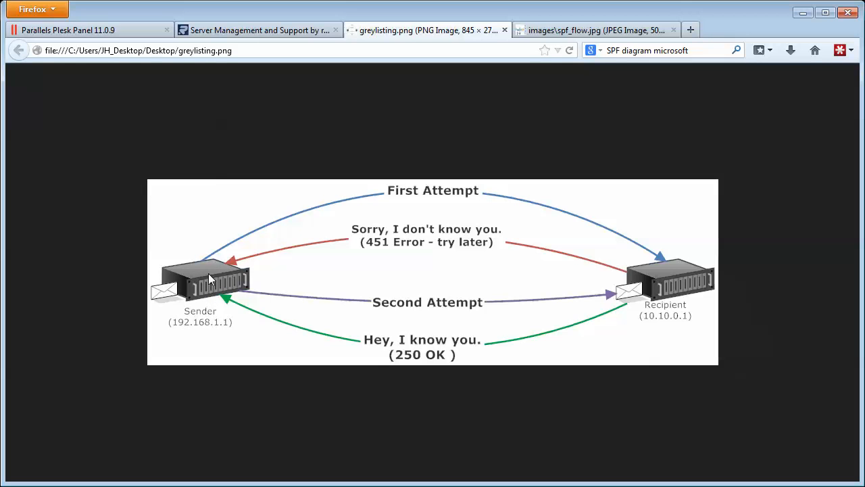
mouse_move(203, 275)
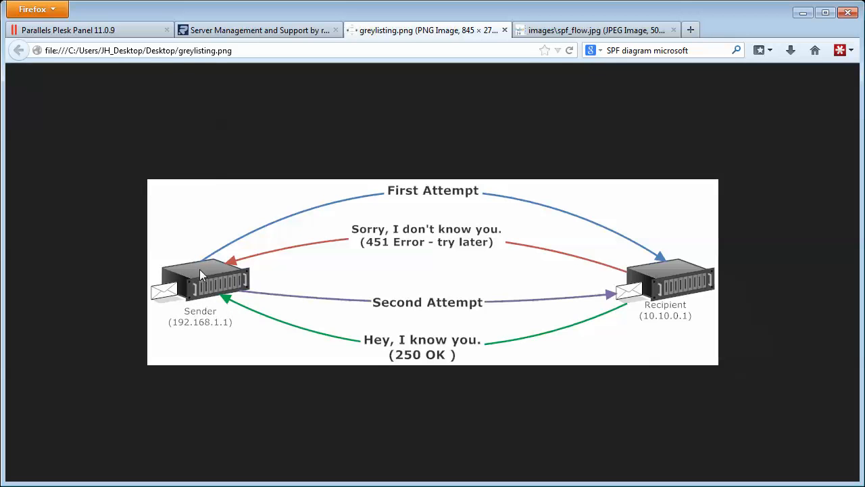
mouse_move(205, 266)
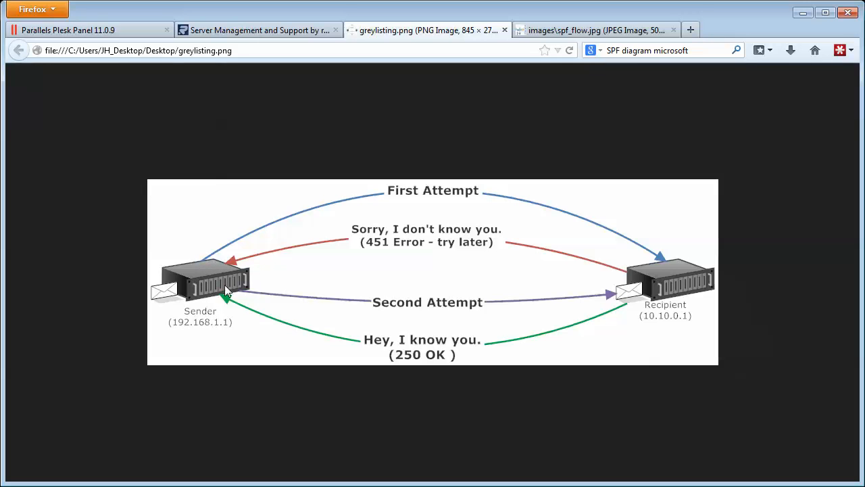
mouse_move(604, 310)
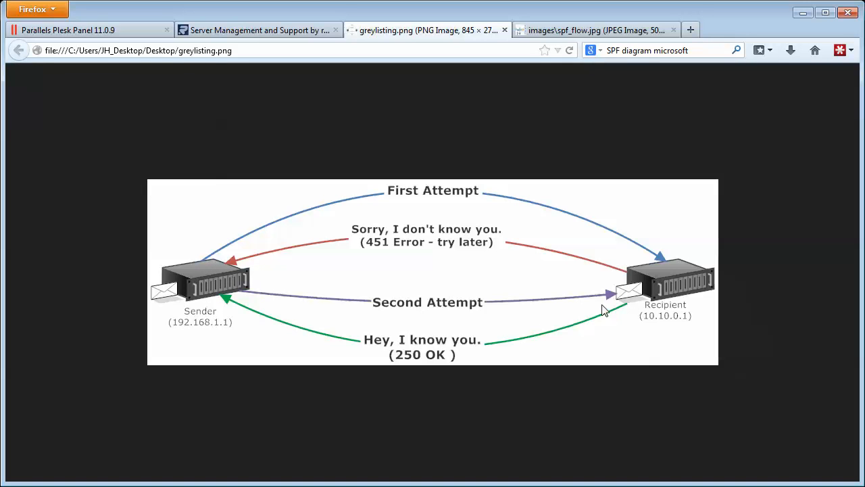
mouse_move(472, 323)
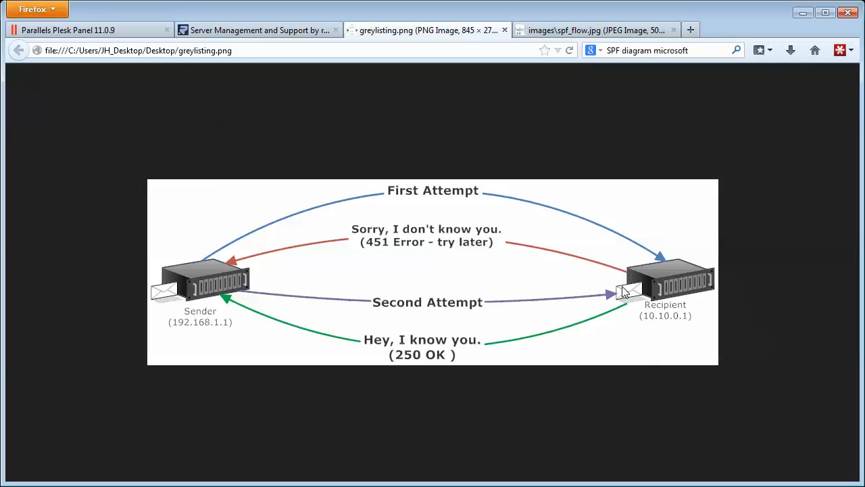
Step: Return from the greylisting diagram to Plesk's Spam Filter Settings with greylisting on
left_click(67, 30)
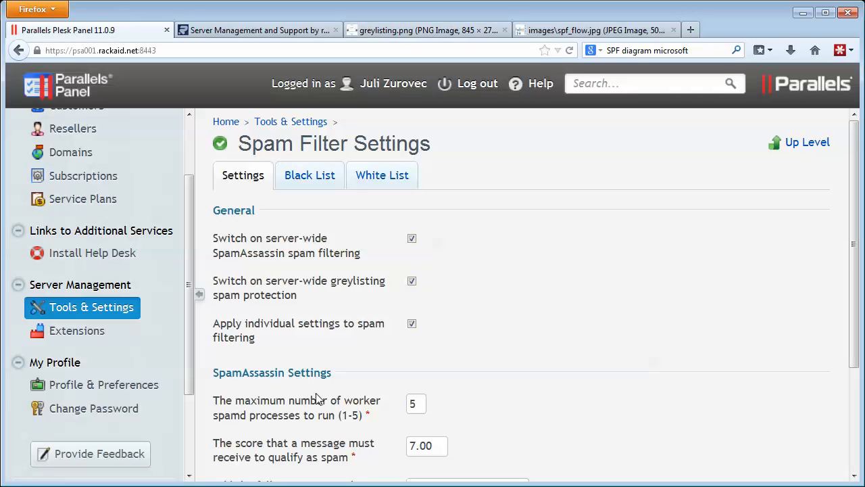
mouse_move(351, 346)
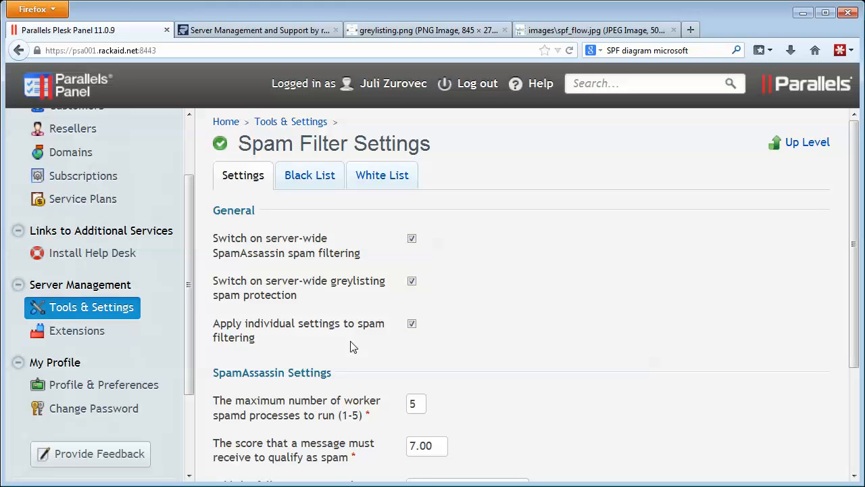